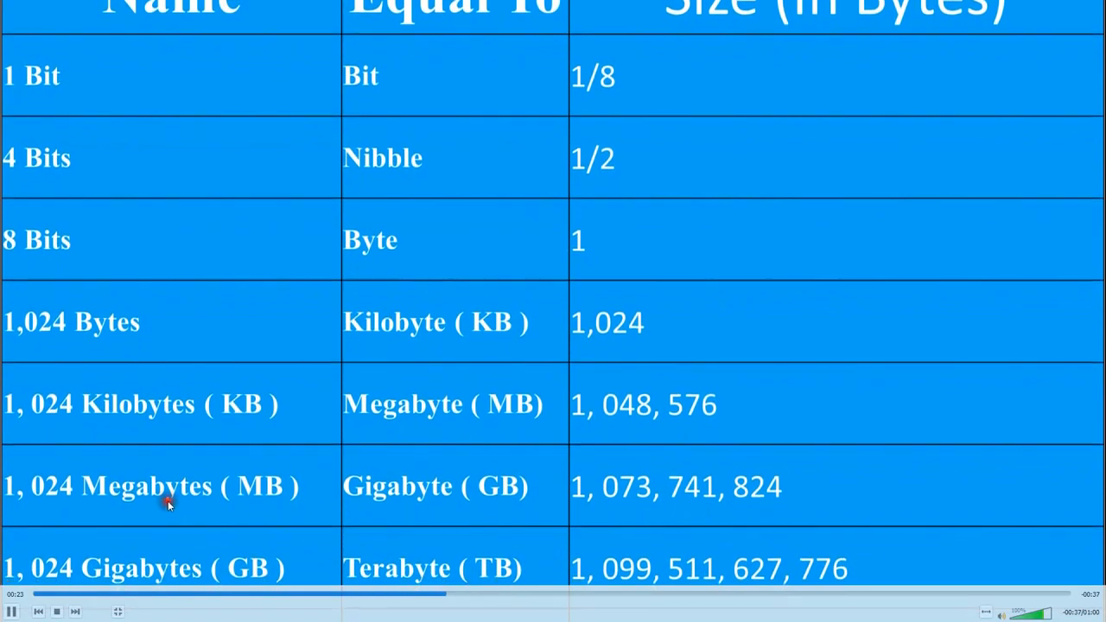
Advance the data-units table until the Terabyte and Petabyte rows come into view.
scroll("down", 3)
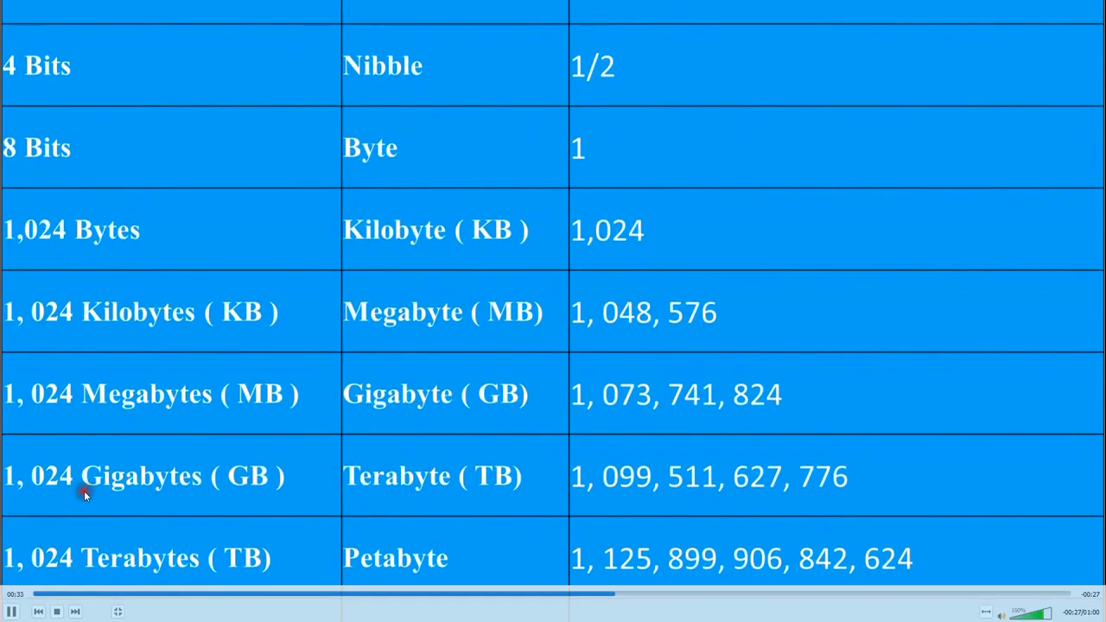
scroll("down", 3)
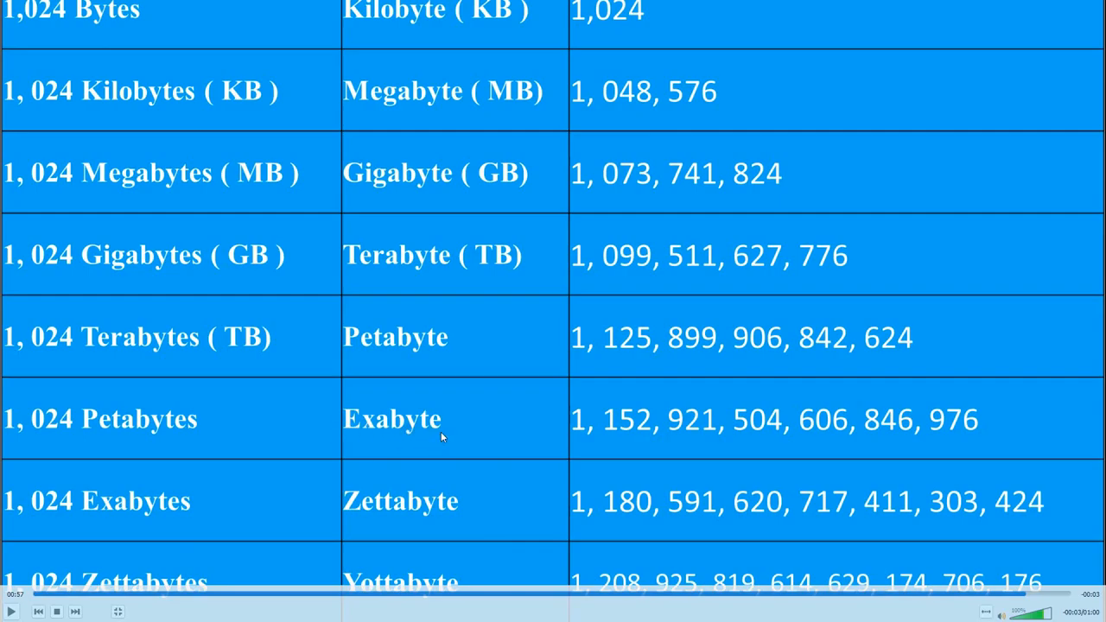
mouse_move(11, 516)
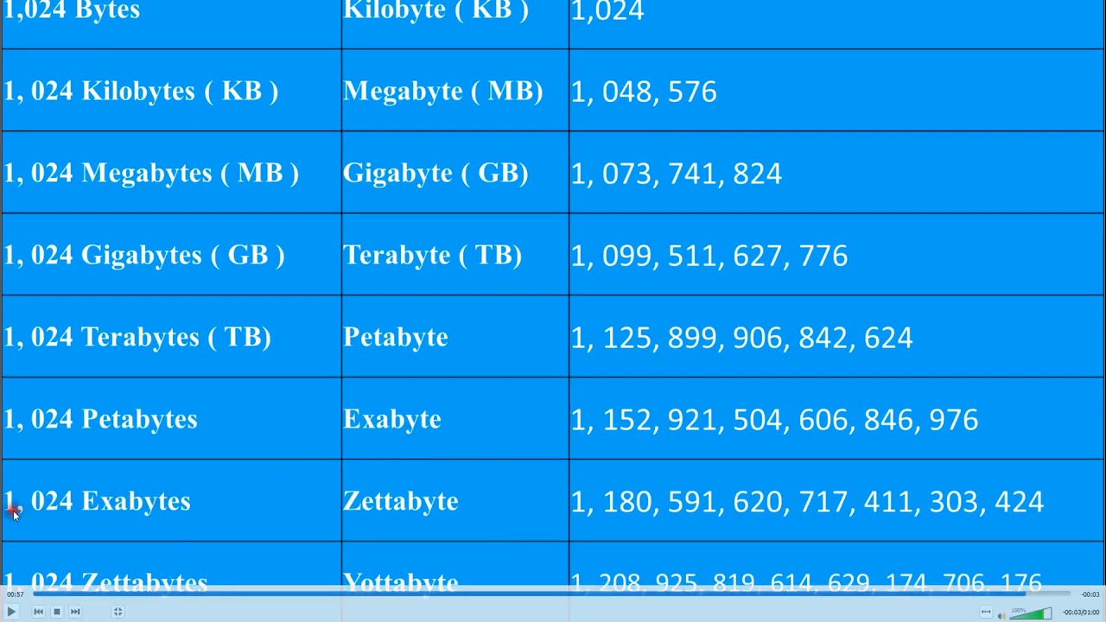
mouse_move(147, 511)
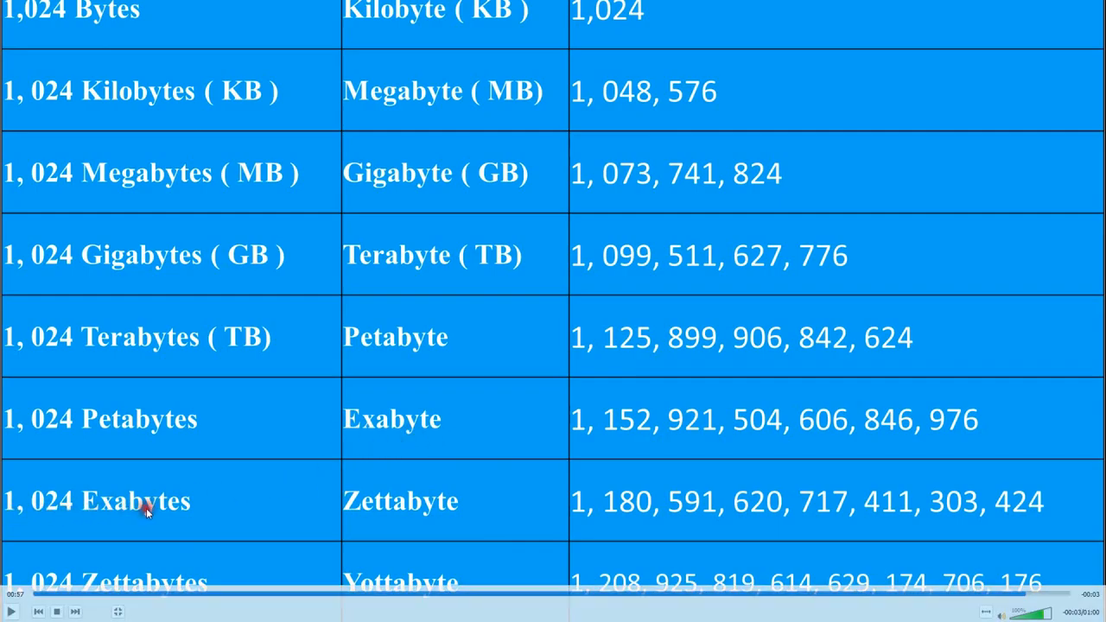
mouse_move(381, 522)
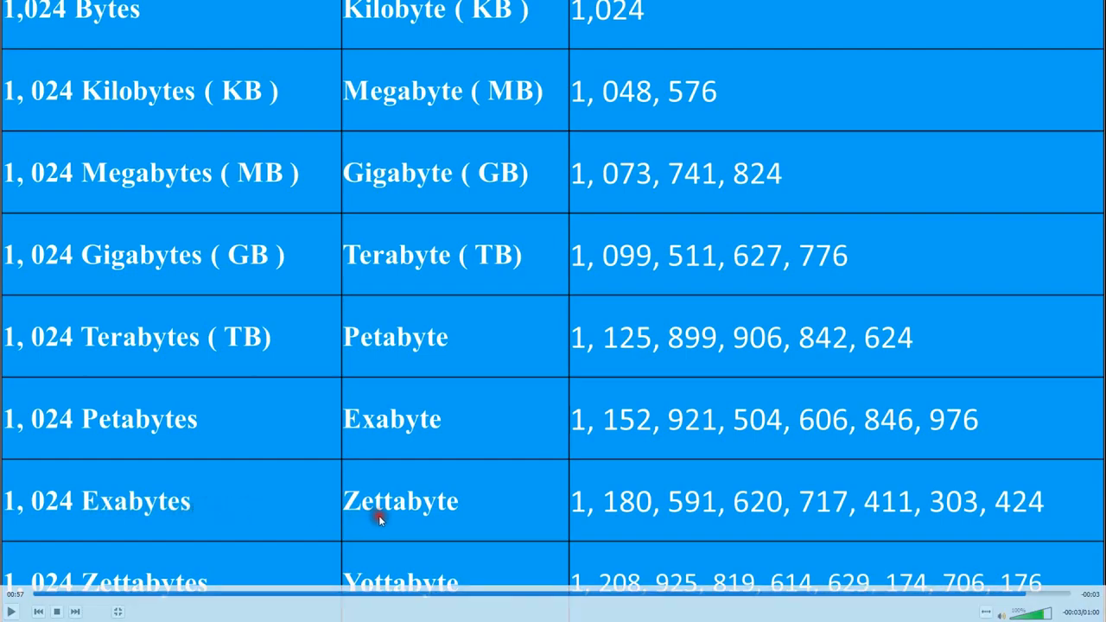
Resume playback with the Exabyte and Zettabyte rows showing.
key("space")
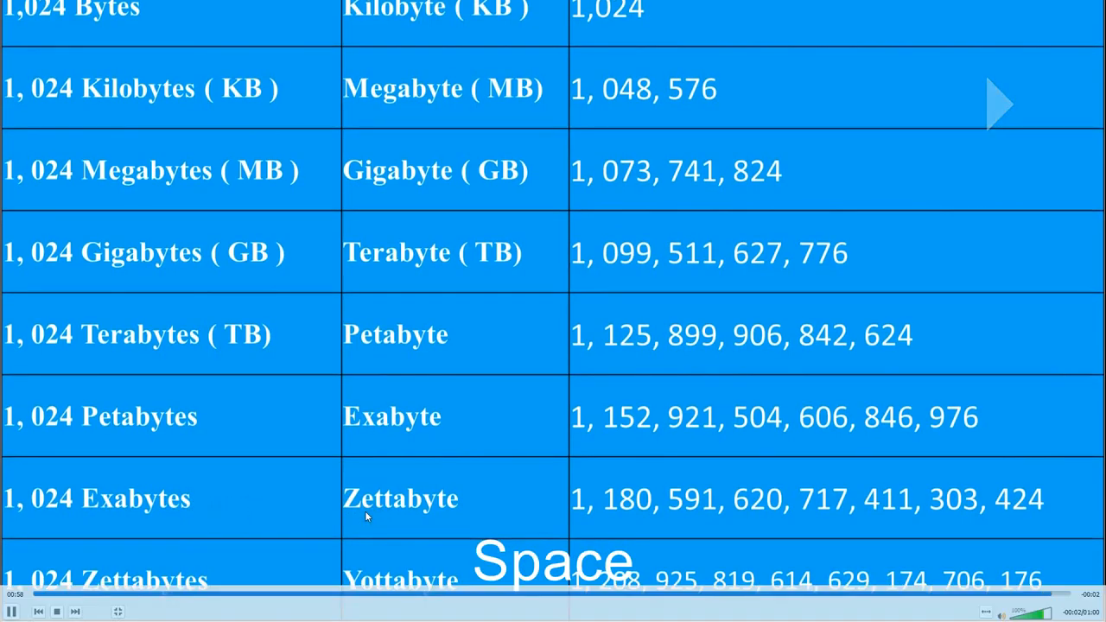